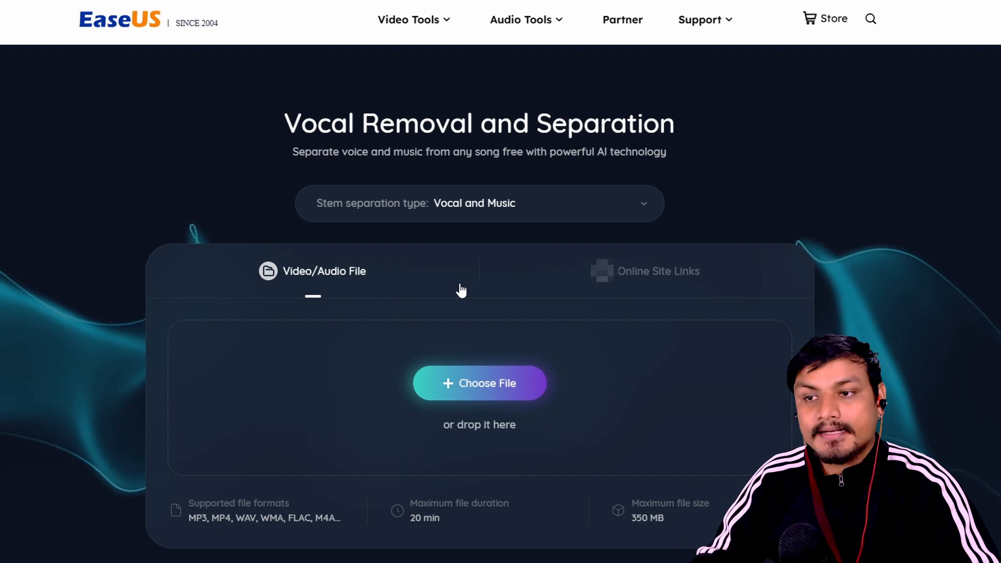
Choose the 'Two Hearts' song file so AI vocal-and-music separation starts
{"action": "left_click", "coordinate": [479, 203]}
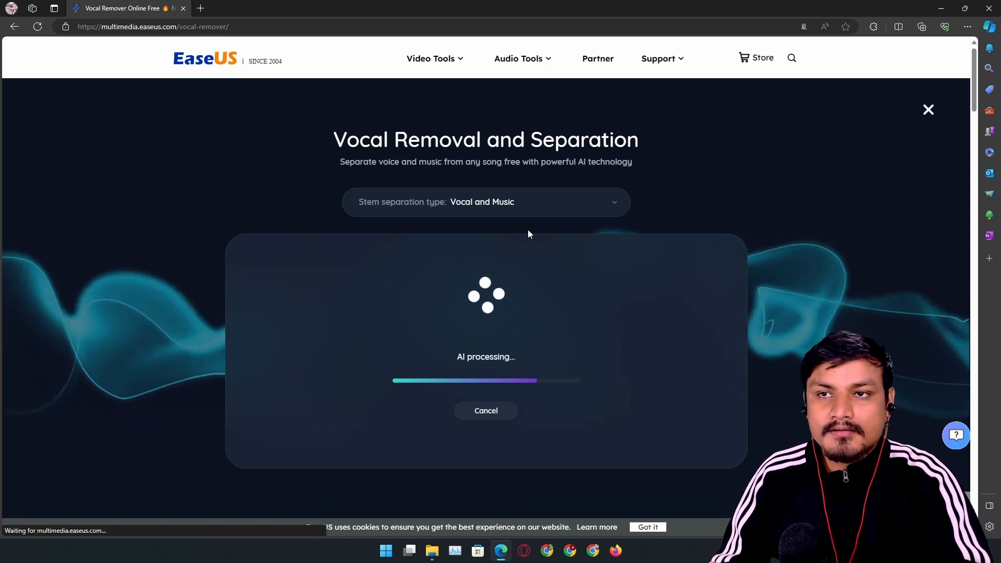
{"action": "mouse_move", "coordinate": [521, 217]}
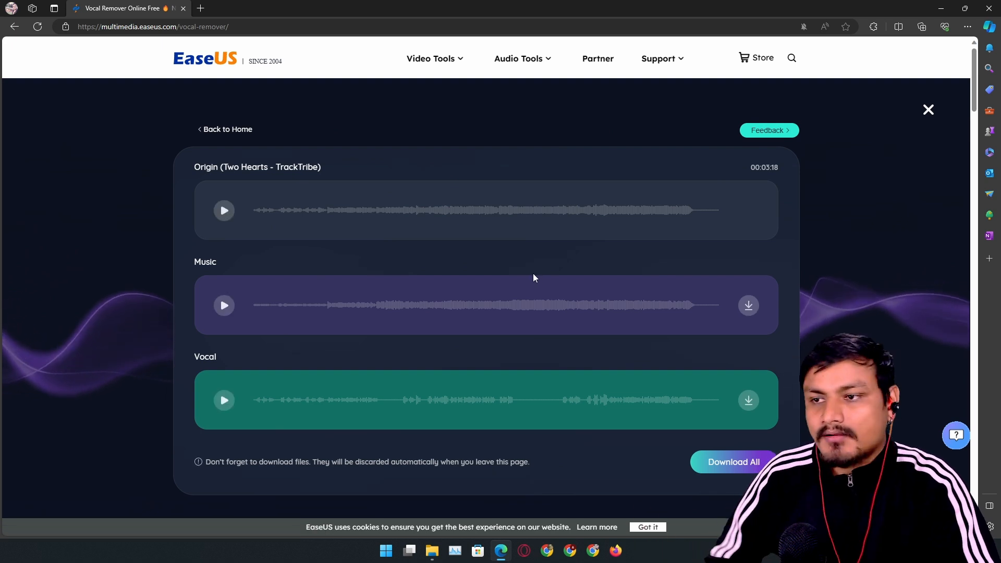
{"action": "mouse_move", "coordinate": [367, 249]}
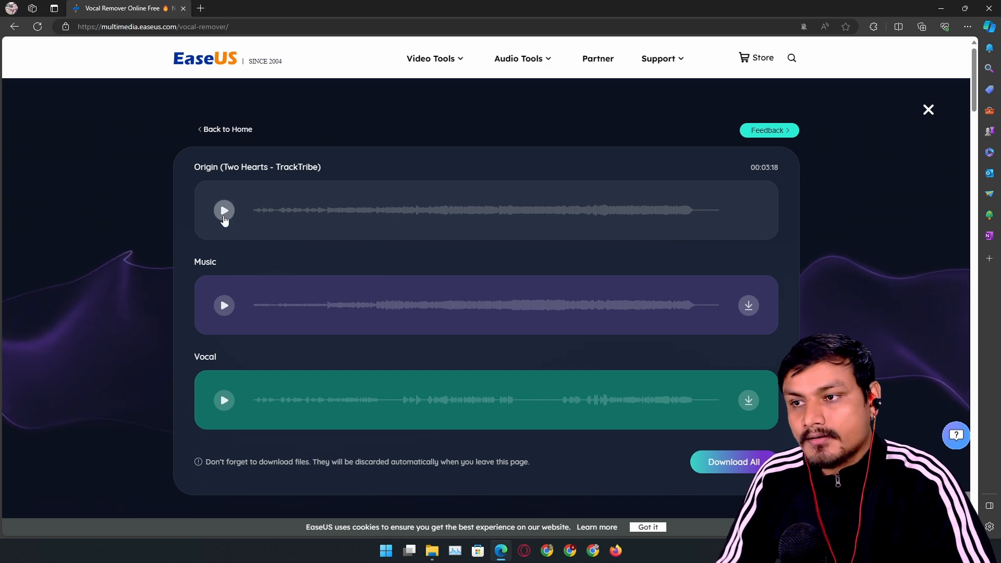
Preview the original 'Two Hearts' track for a few seconds, then pause it
{"action": "left_click", "coordinate": [224, 209]}
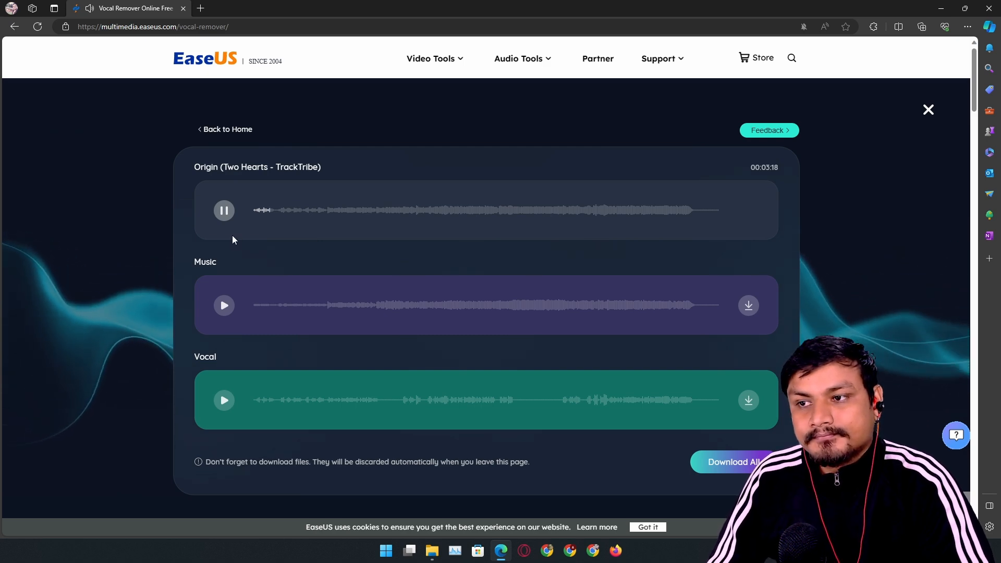
{"action": "left_click", "coordinate": [223, 211]}
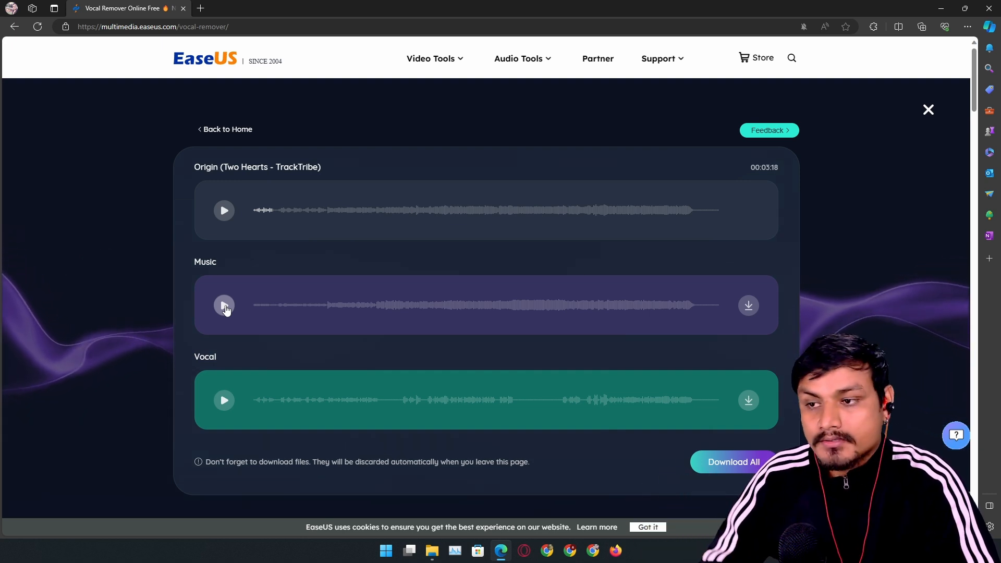
Preview the Music track, then the Vocal track from the start, and stop
{"action": "left_click", "coordinate": [223, 306]}
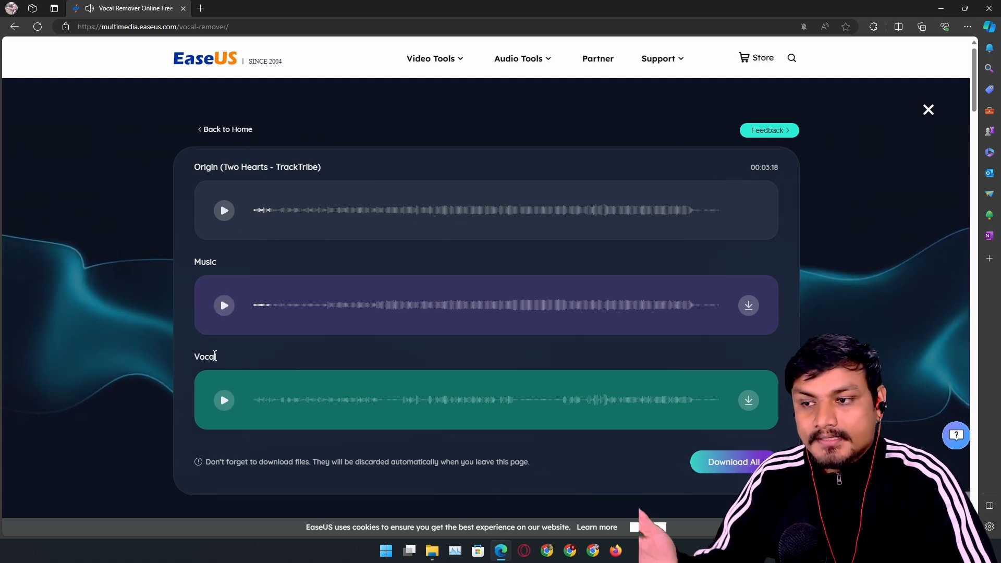
{"action": "left_click", "coordinate": [223, 401]}
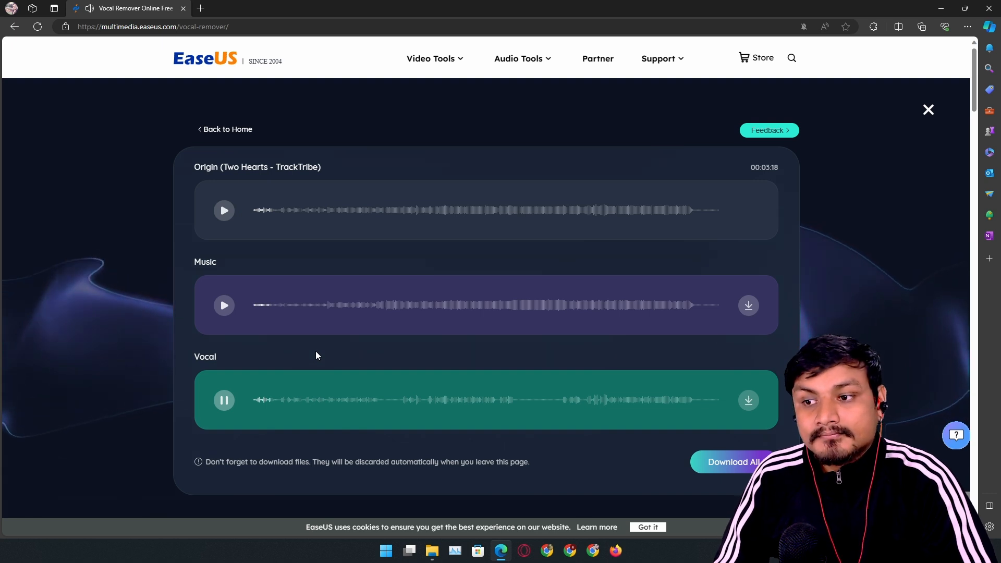
{"action": "left_click", "coordinate": [223, 400]}
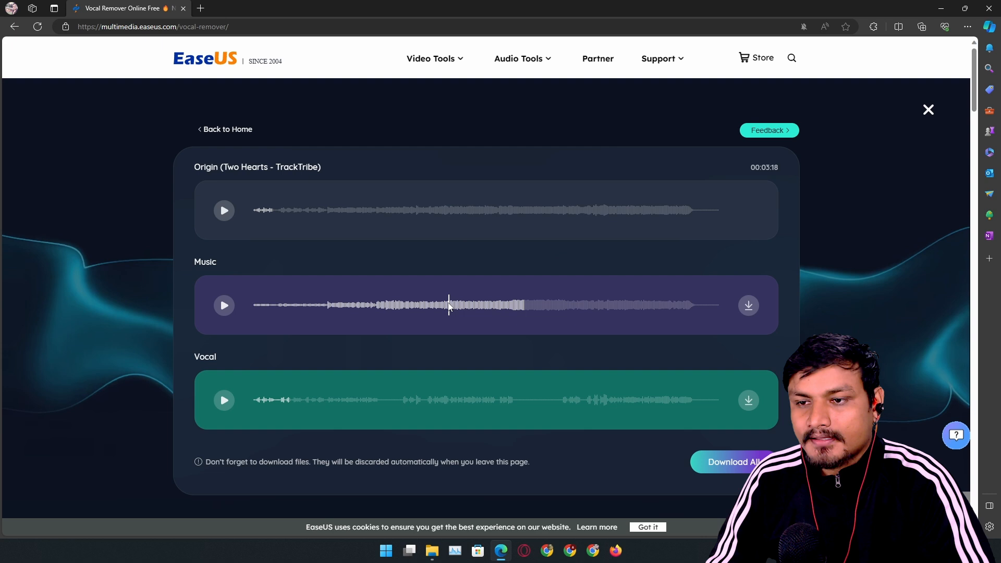
Preview the Music and Vocal tracks again from mid-song
{"action": "left_click", "coordinate": [223, 306]}
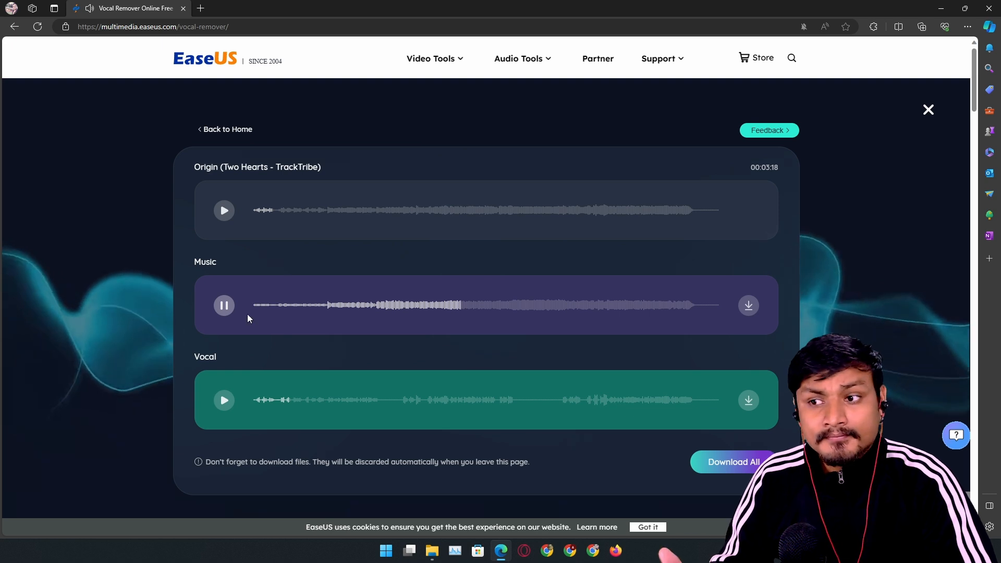
{"action": "left_click", "coordinate": [224, 306]}
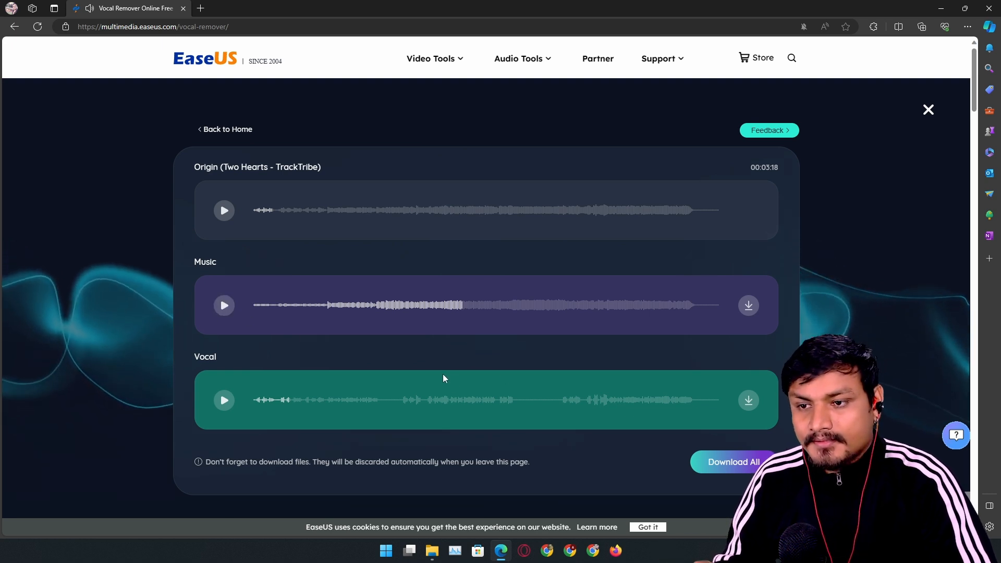
{"action": "left_click", "coordinate": [223, 400]}
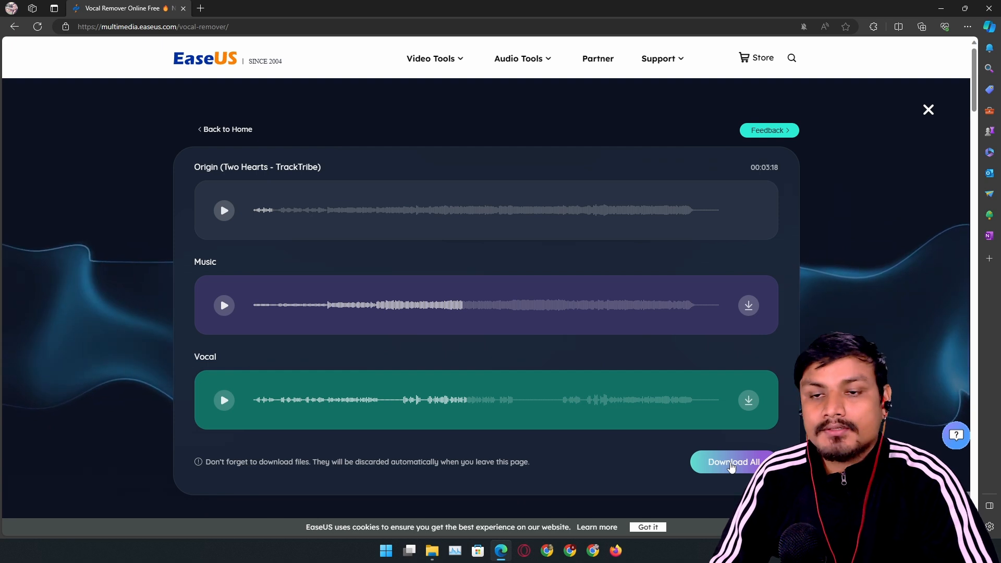
{"action": "mouse_move", "coordinate": [747, 381]}
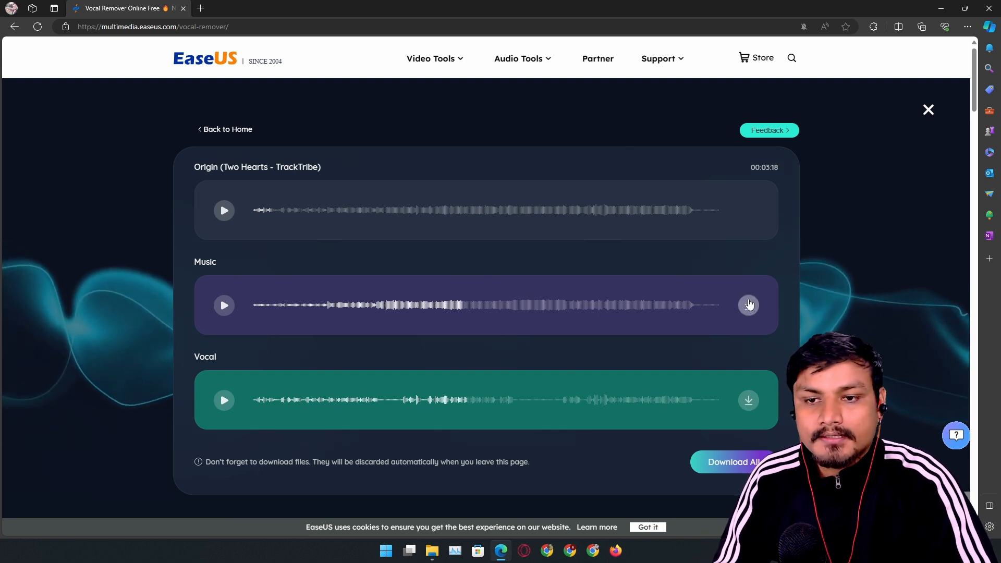
Download the separated Music track of 'Two Hearts'
{"action": "left_click", "coordinate": [748, 306]}
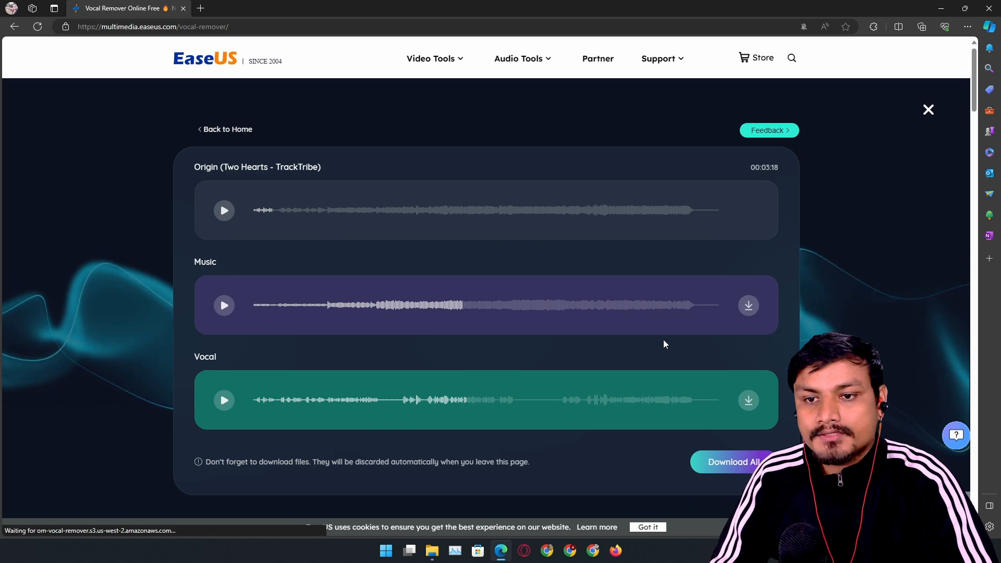
{"action": "left_click", "coordinate": [748, 306]}
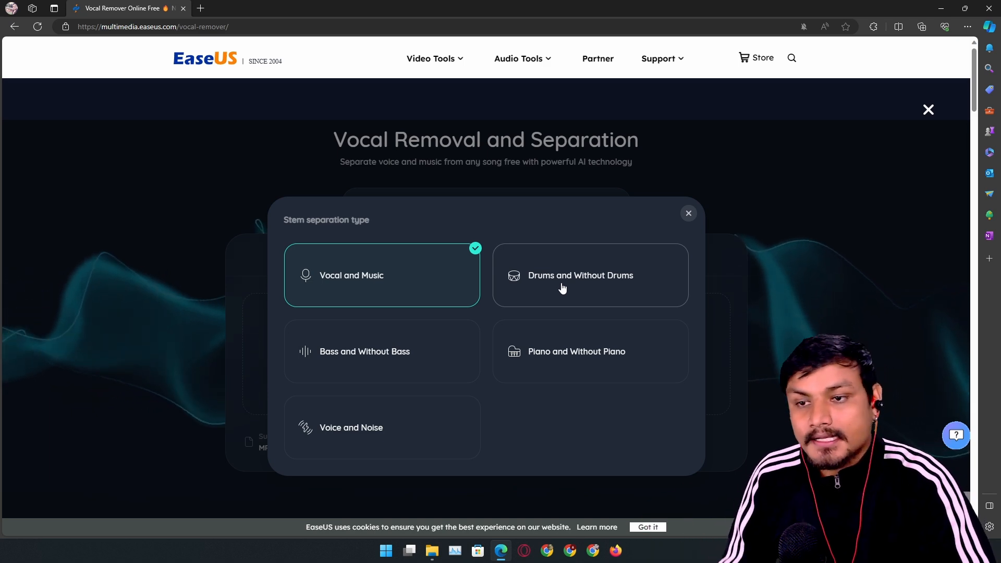
{"action": "mouse_move", "coordinate": [385, 369]}
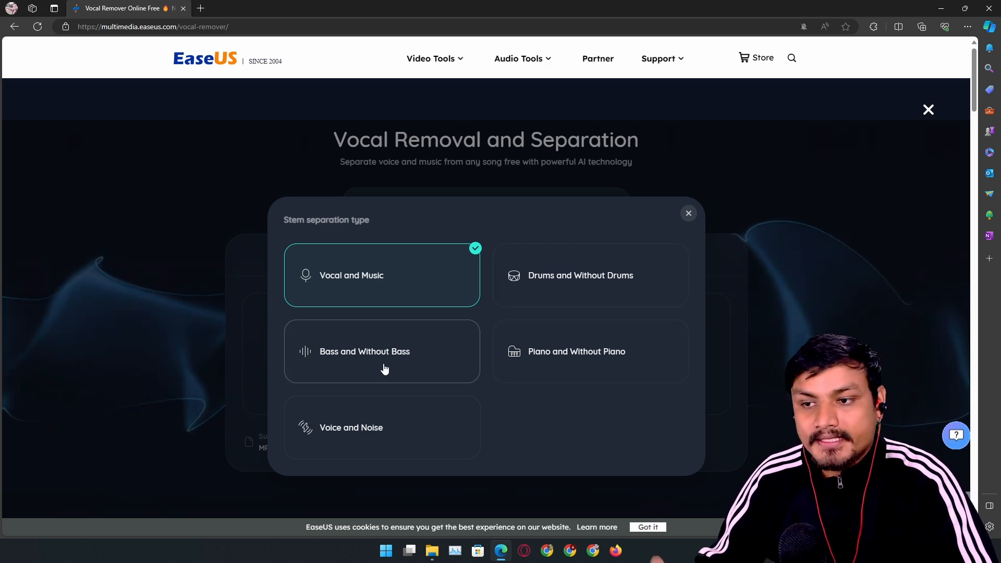